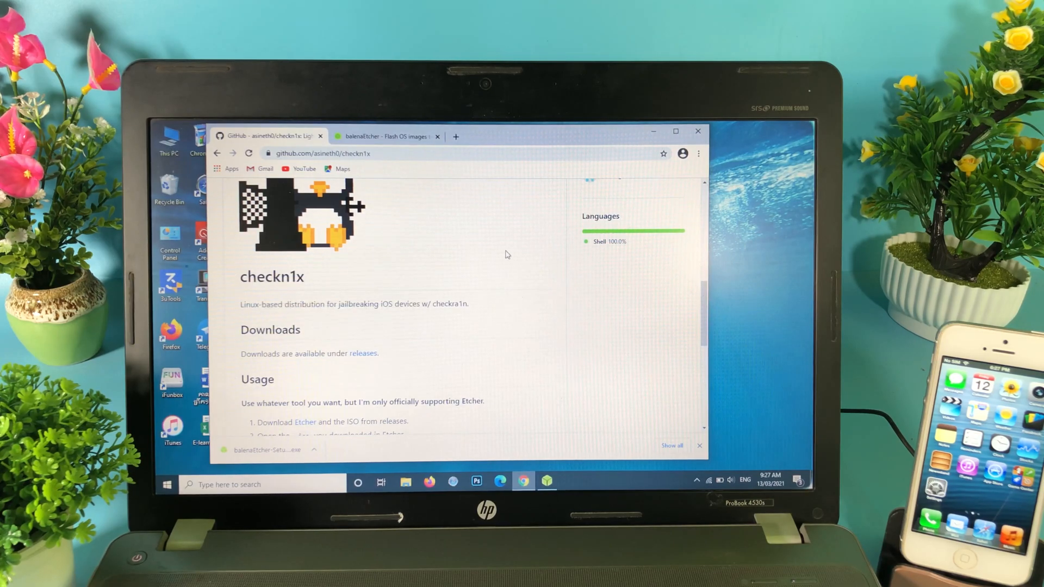
Step: Look over the checkra1n site, then return to the checkn1x GitHub page's Downloads and Usage section
{"action": "scroll", "scroll_direction": "up", "scroll_amount": 3}
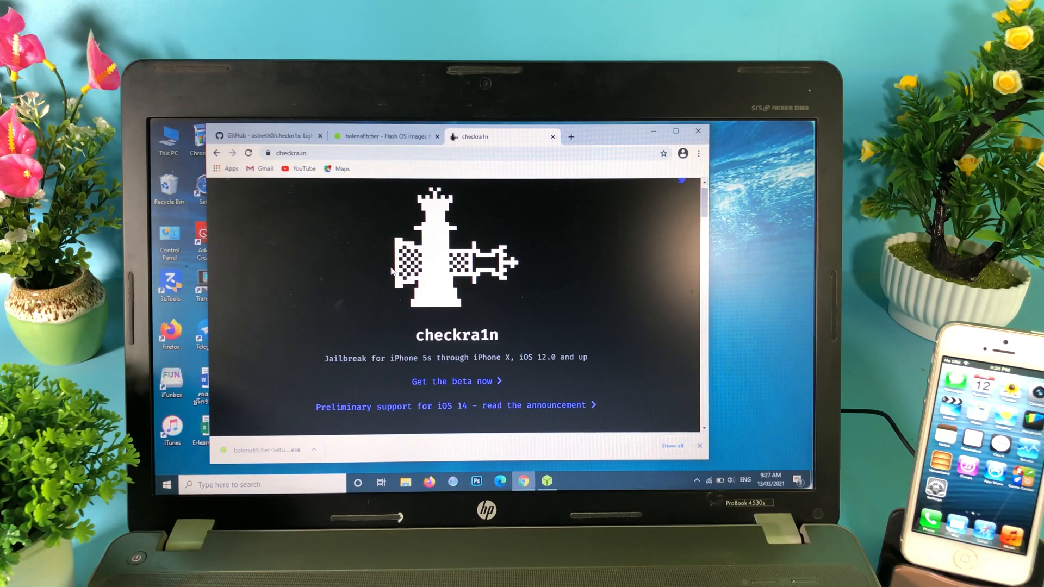
{"action": "scroll", "scroll_direction": "down", "scroll_amount": 3}
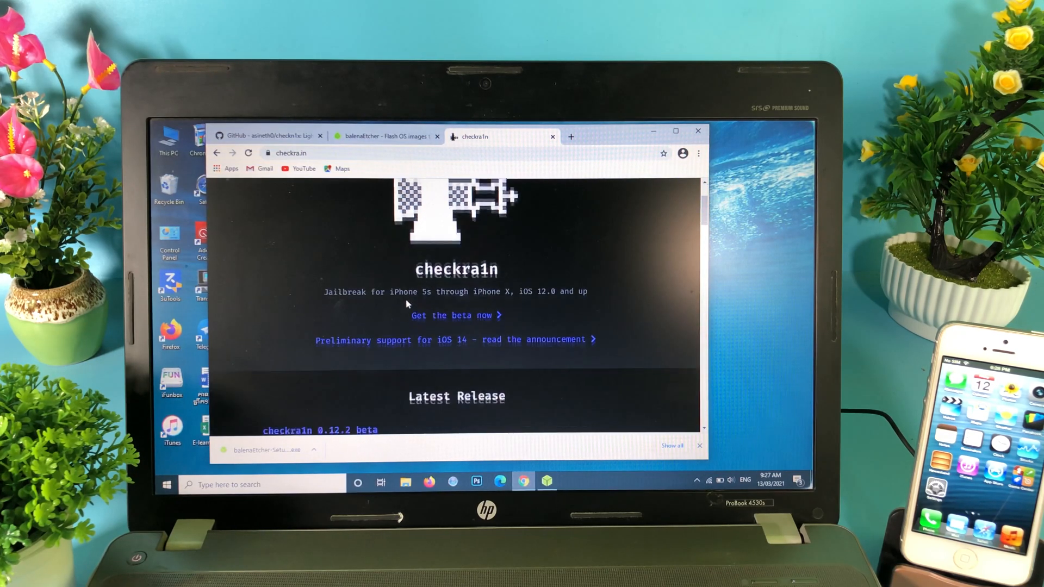
{"action": "scroll", "scroll_direction": "down", "scroll_amount": 3}
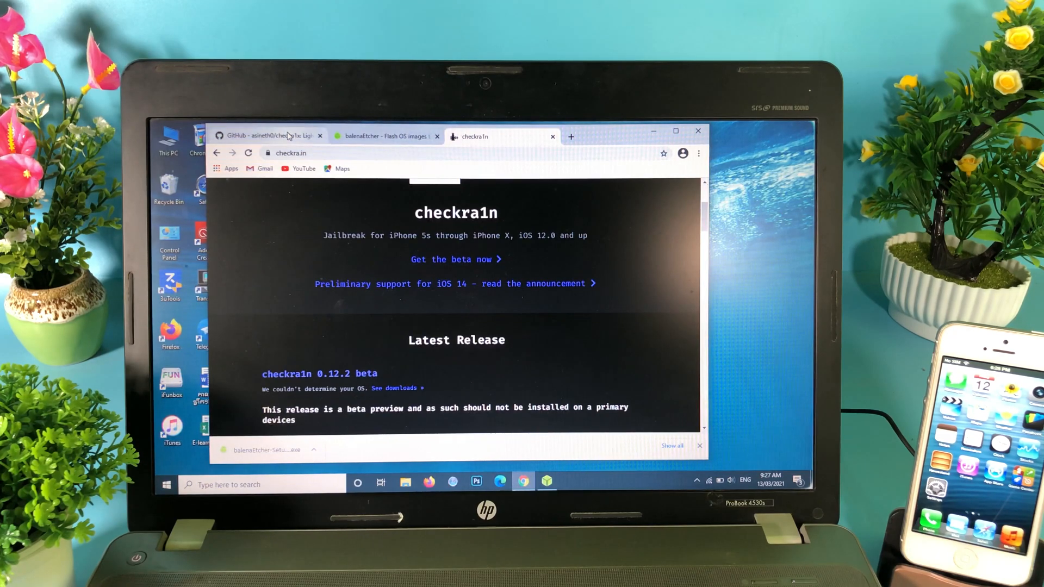
{"action": "left_click", "coordinate": [269, 134]}
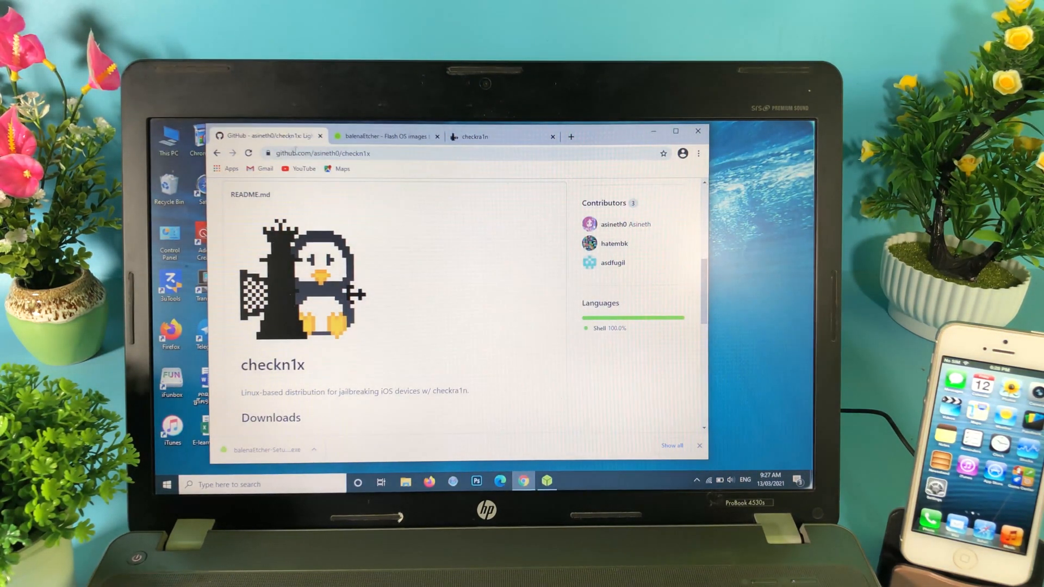
{"action": "scroll", "scroll_direction": "down", "scroll_amount": 3}
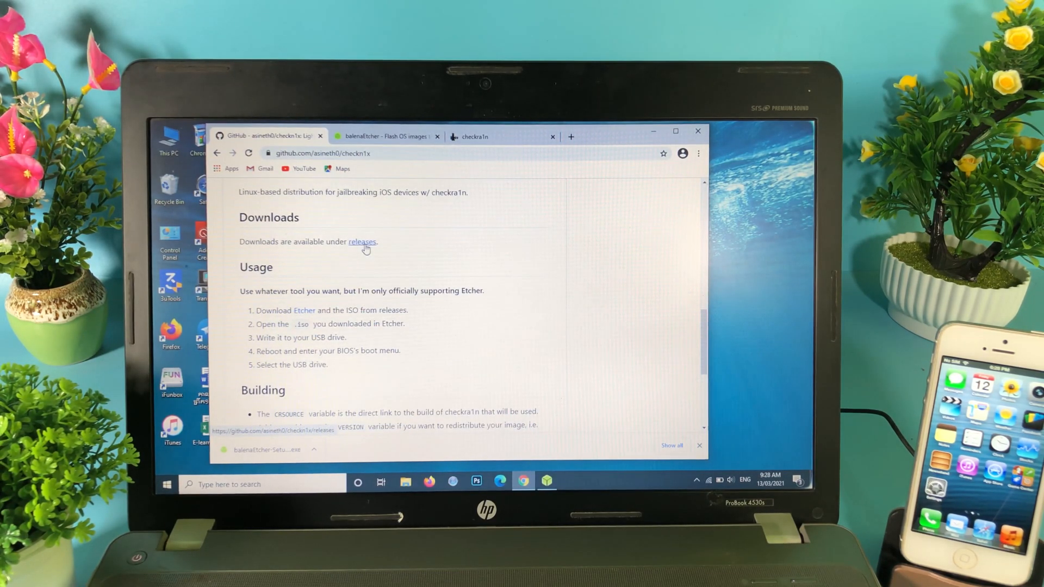
Step: Download checkn1x-1.1.6.zip from the releases page, then switch to the balenaEtcher tab
{"action": "left_click", "coordinate": [362, 242]}
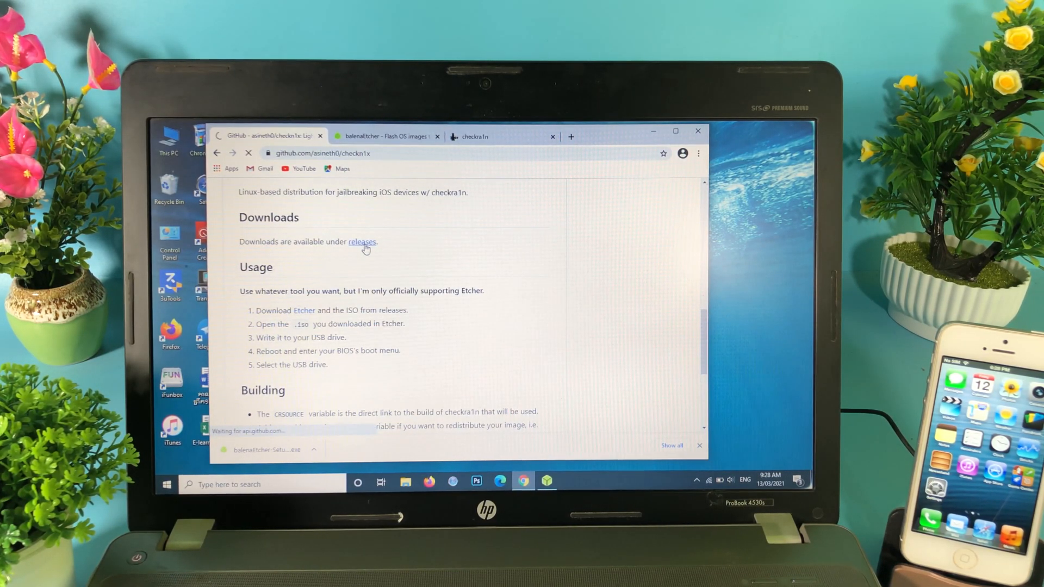
{"action": "left_click", "coordinate": [361, 241]}
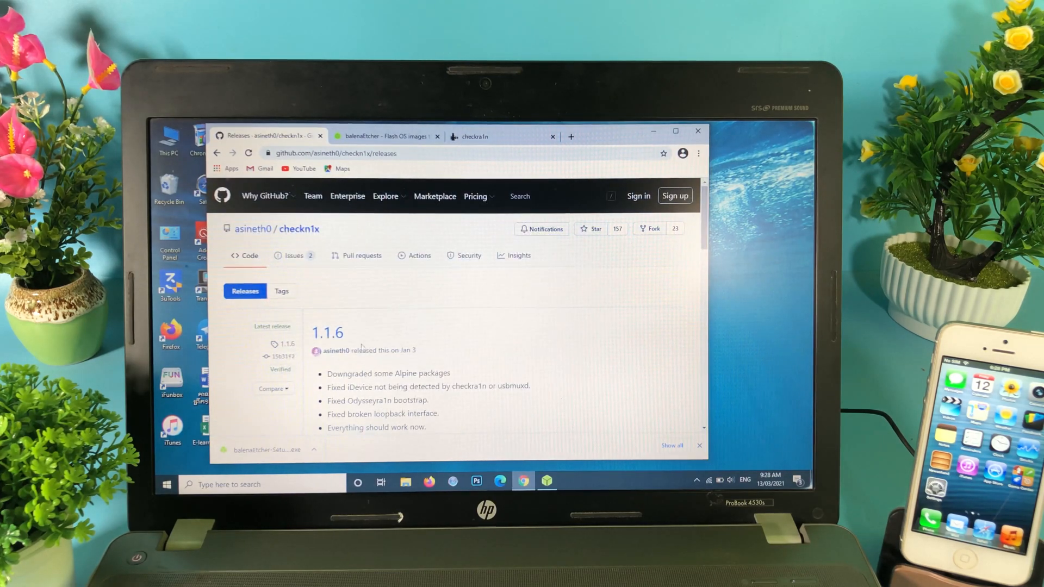
{"action": "scroll", "scroll_direction": "down", "scroll_amount": 3}
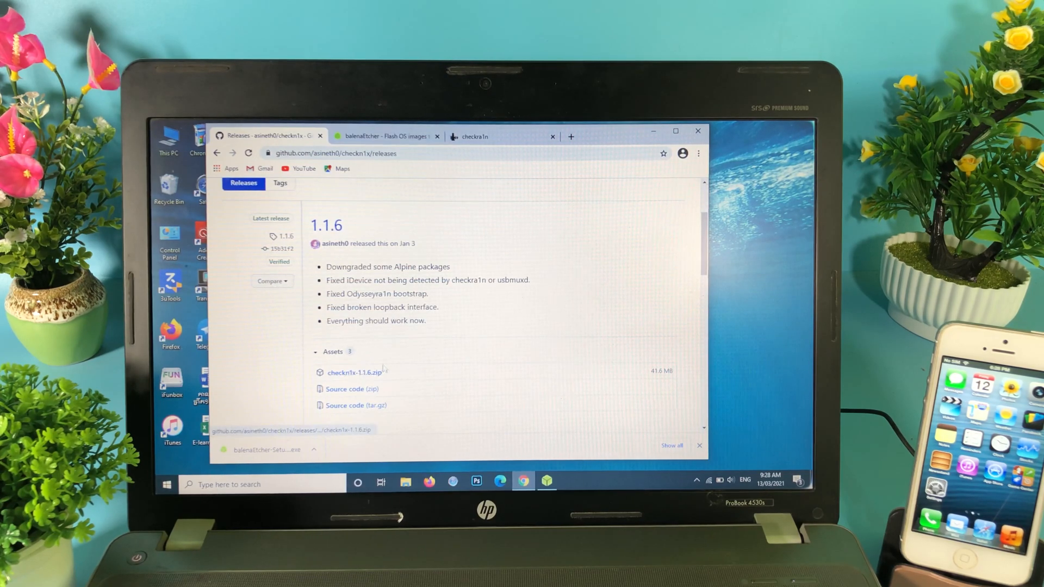
{"action": "left_click", "coordinate": [354, 372]}
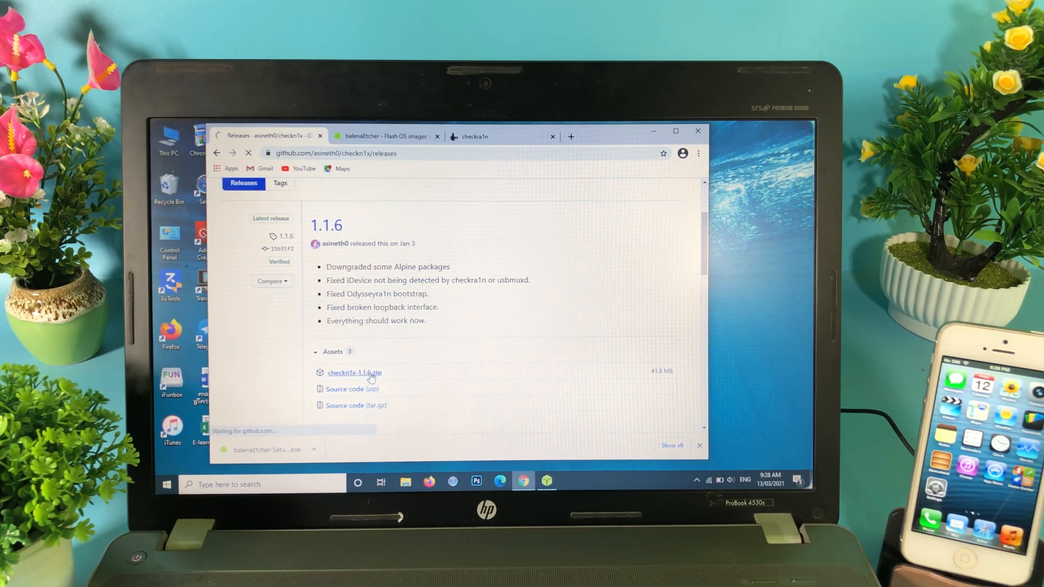
{"action": "left_click", "coordinate": [354, 373]}
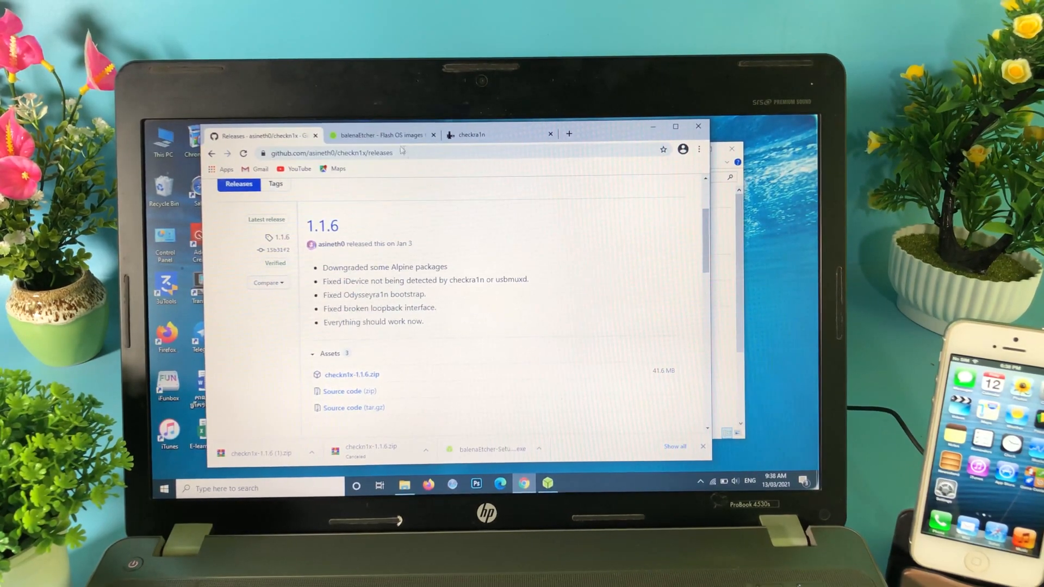
{"action": "left_click", "coordinate": [376, 135]}
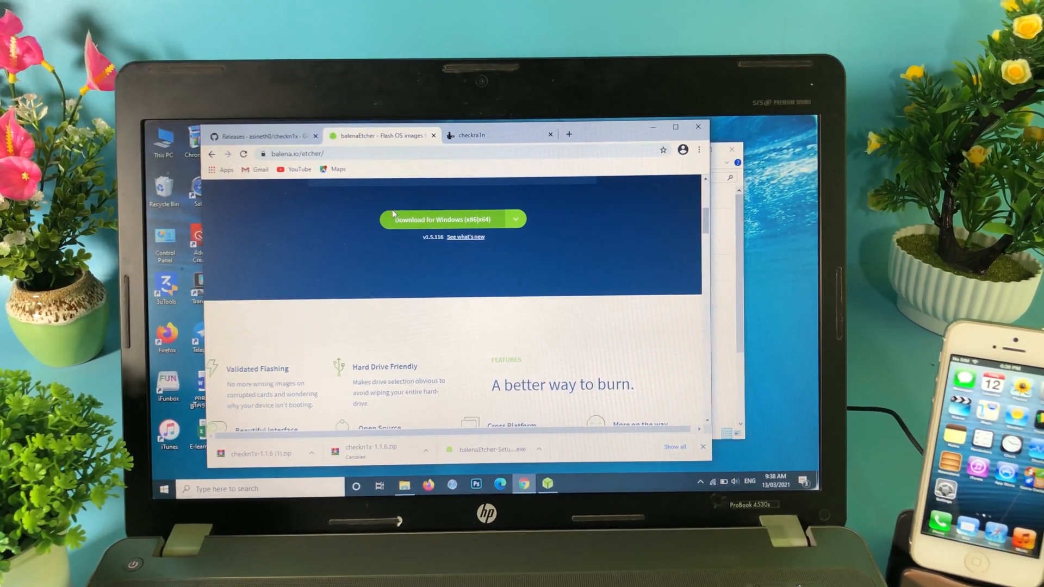
Step: Download Etcher for Windows (x86|x64) from the balenaEtcher site
{"action": "left_click", "coordinate": [264, 135]}
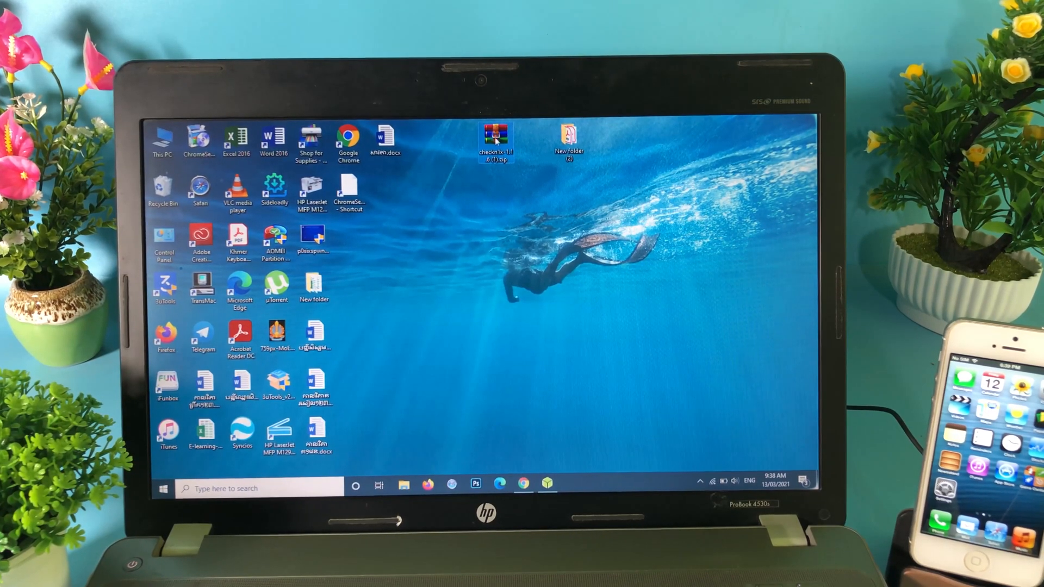
Step: Extract the checkn1x zip into its own folder, select checkn1x-1.1.6.iso, and launch balenaEtcher
{"action": "right_click", "coordinate": [496, 136]}
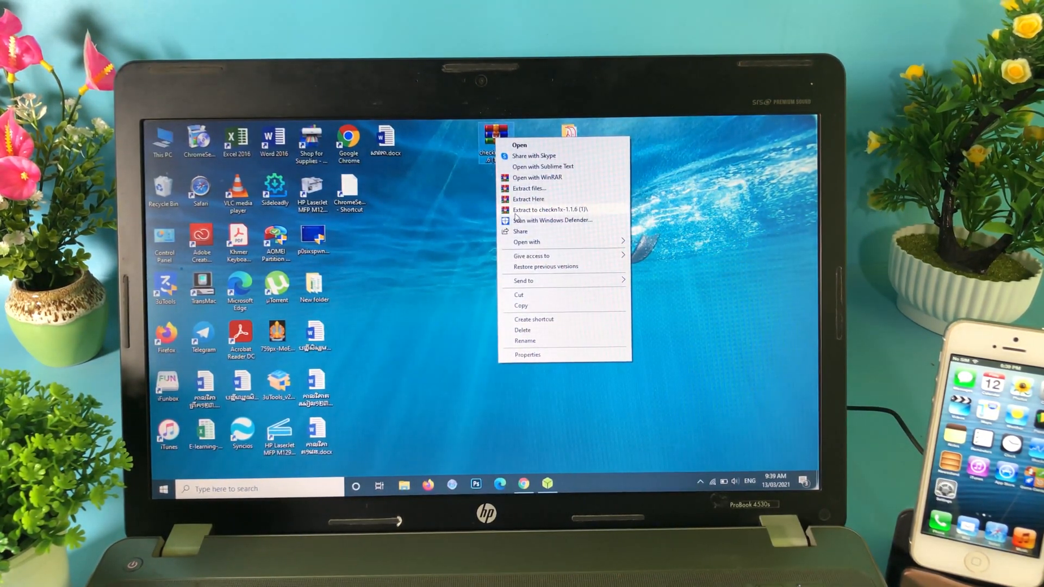
{"action": "left_click", "coordinate": [549, 210]}
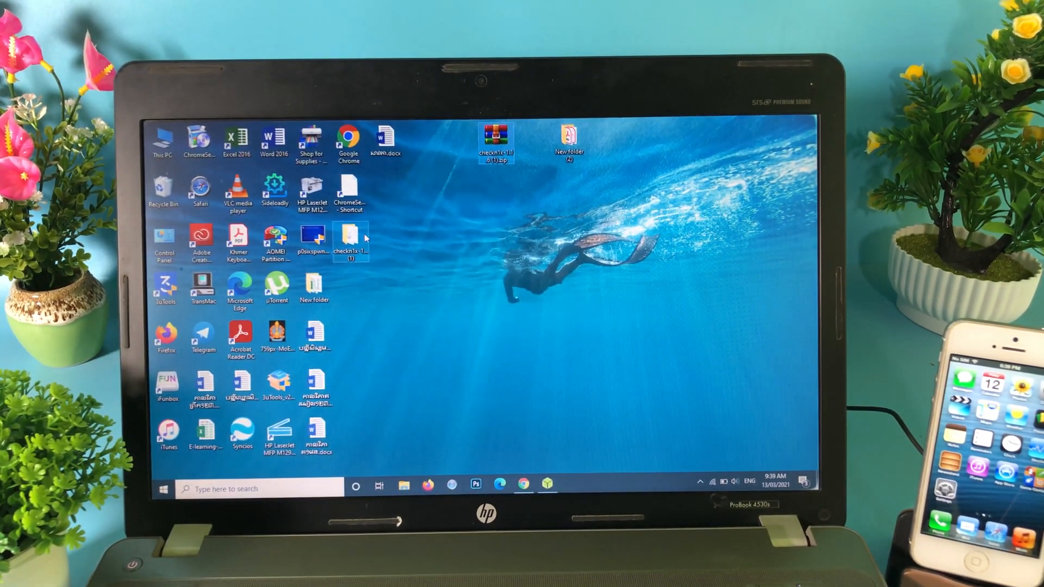
{"action": "double_click", "coordinate": [350, 239]}
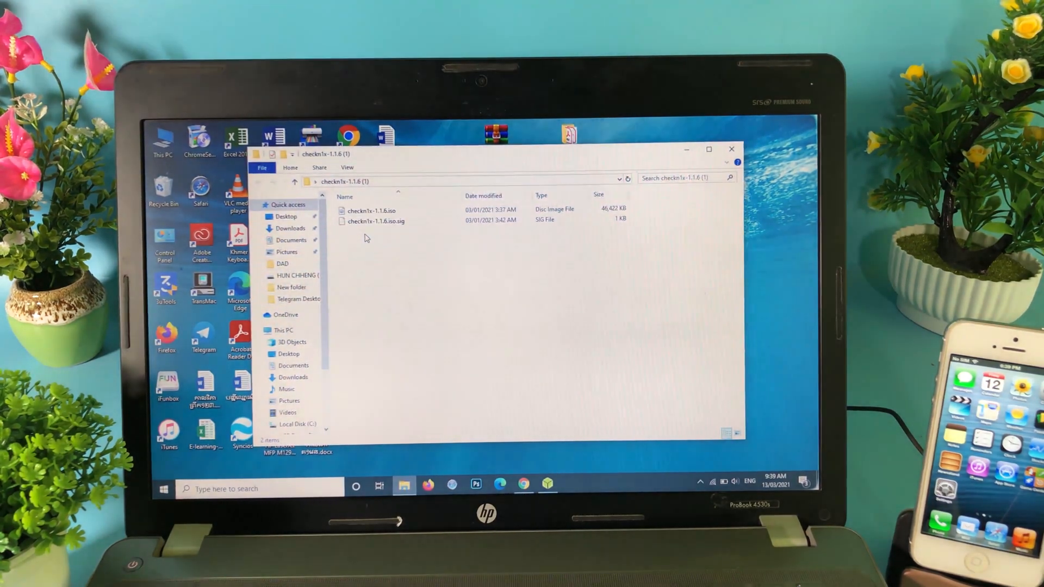
{"action": "left_click", "coordinate": [370, 211]}
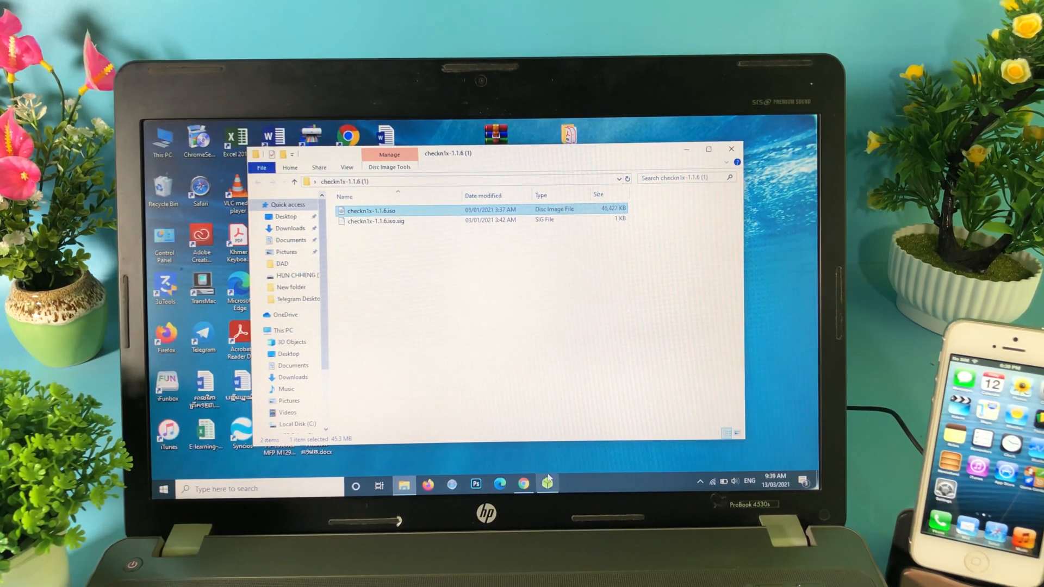
{"action": "left_click", "coordinate": [546, 484]}
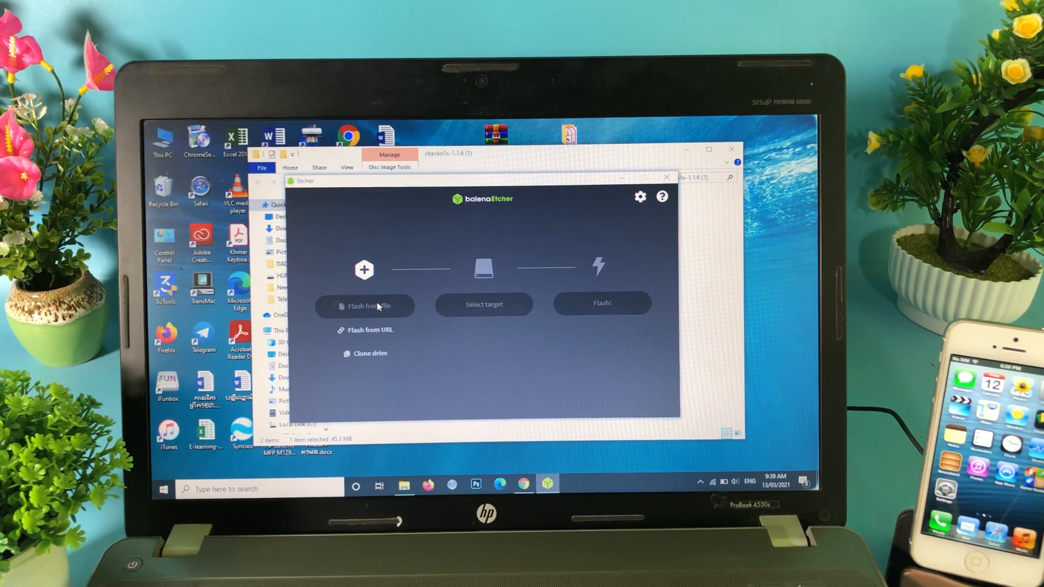
Step: Choose checkn1x-1.1.6.iso from the extracted folder as the image to flash
{"action": "left_click", "coordinate": [365, 305]}
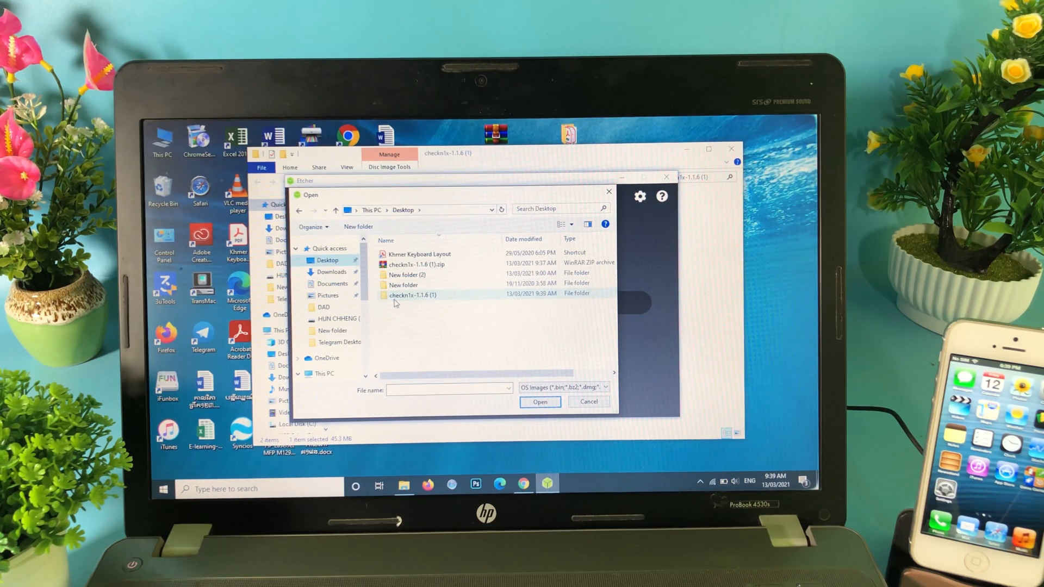
{"action": "double_click", "coordinate": [412, 295]}
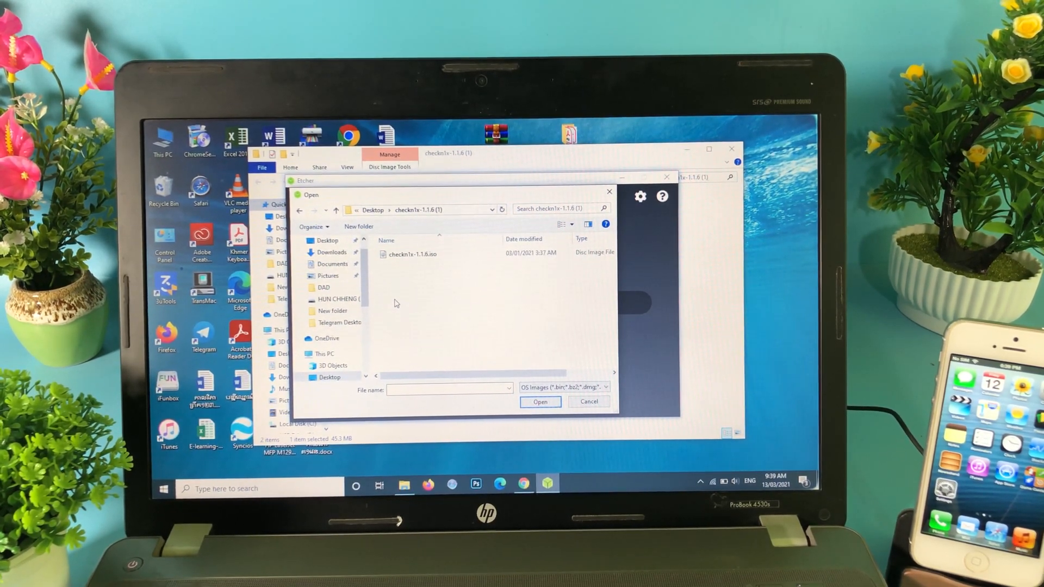
{"action": "left_click", "coordinate": [407, 254]}
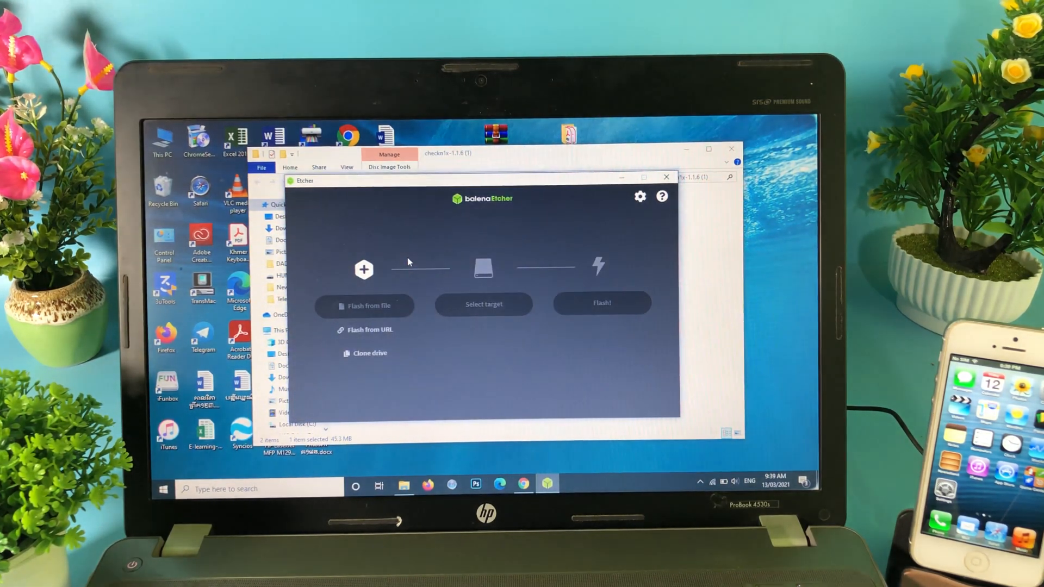
{"action": "left_click", "coordinate": [364, 305]}
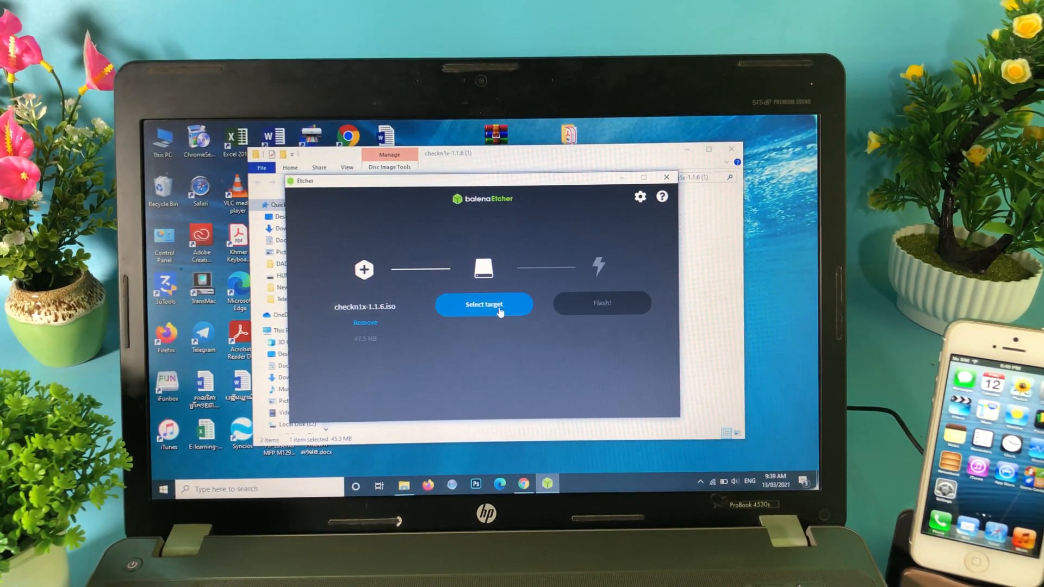
Step: Target the Imation USB drive, start the flash and allow the UAC prompt
{"action": "left_click", "coordinate": [483, 305]}
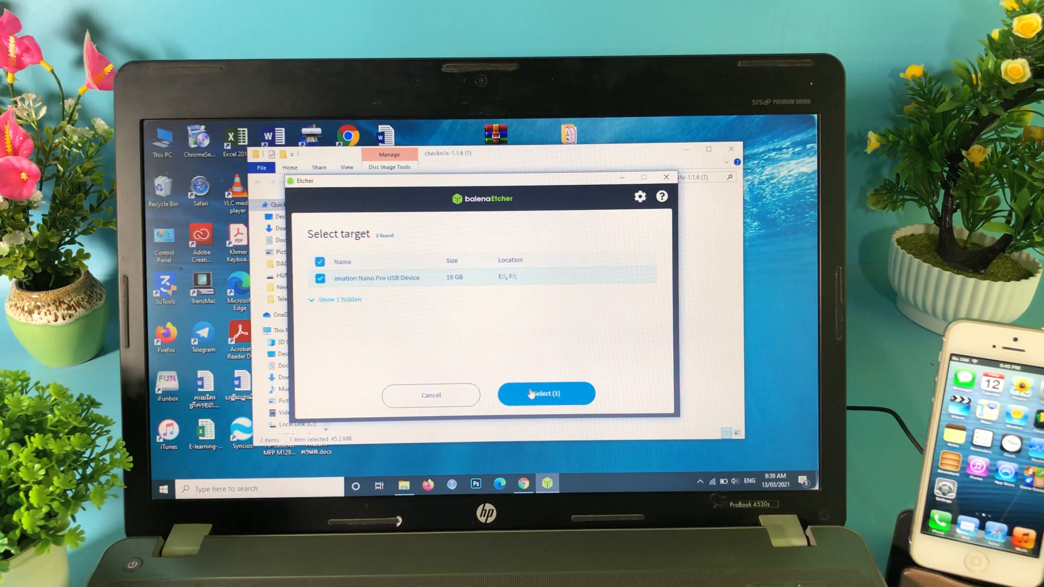
{"action": "left_click", "coordinate": [545, 394]}
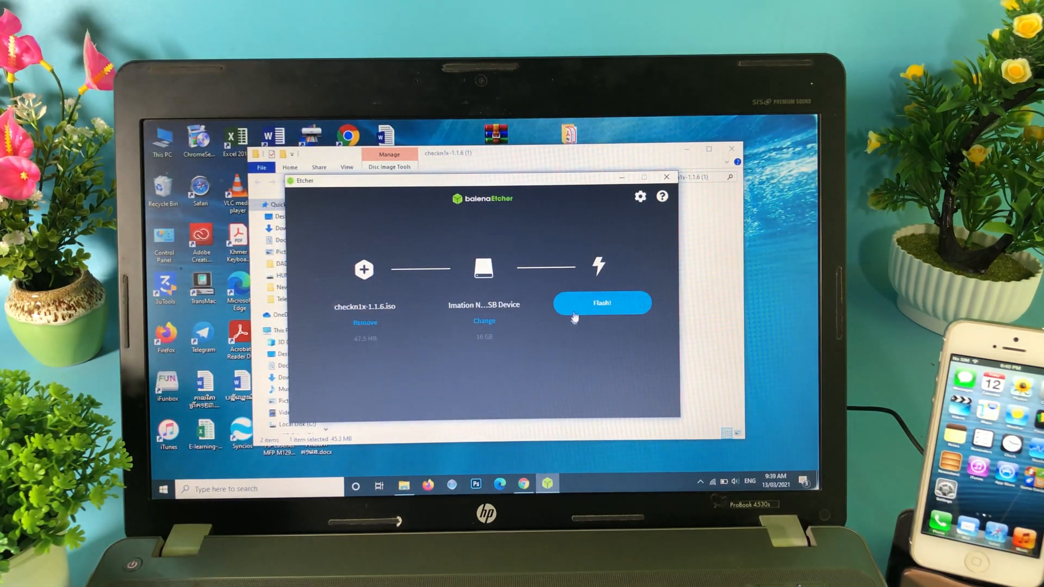
{"action": "left_click", "coordinate": [603, 303]}
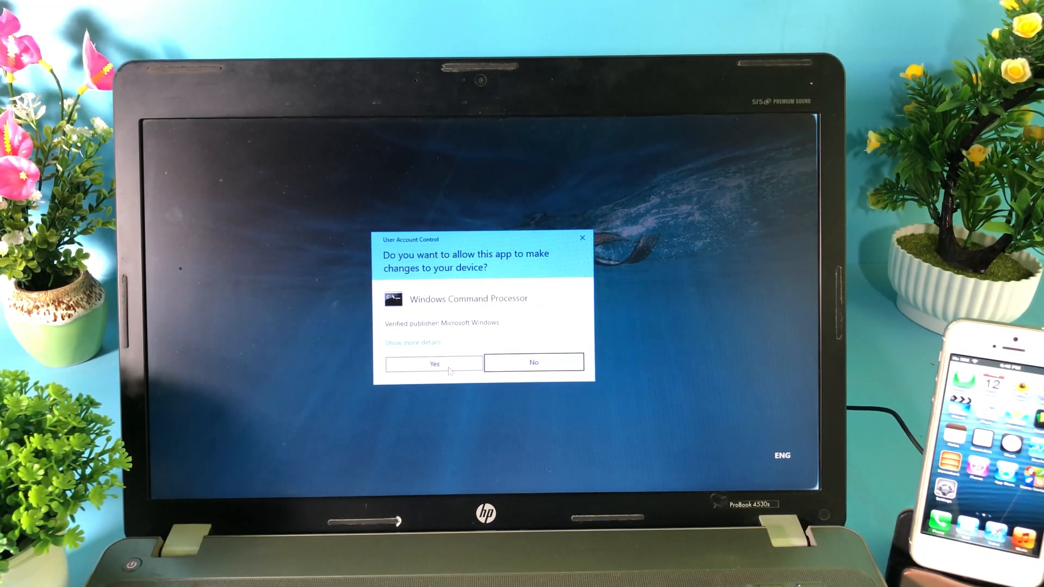
{"action": "left_click", "coordinate": [434, 363]}
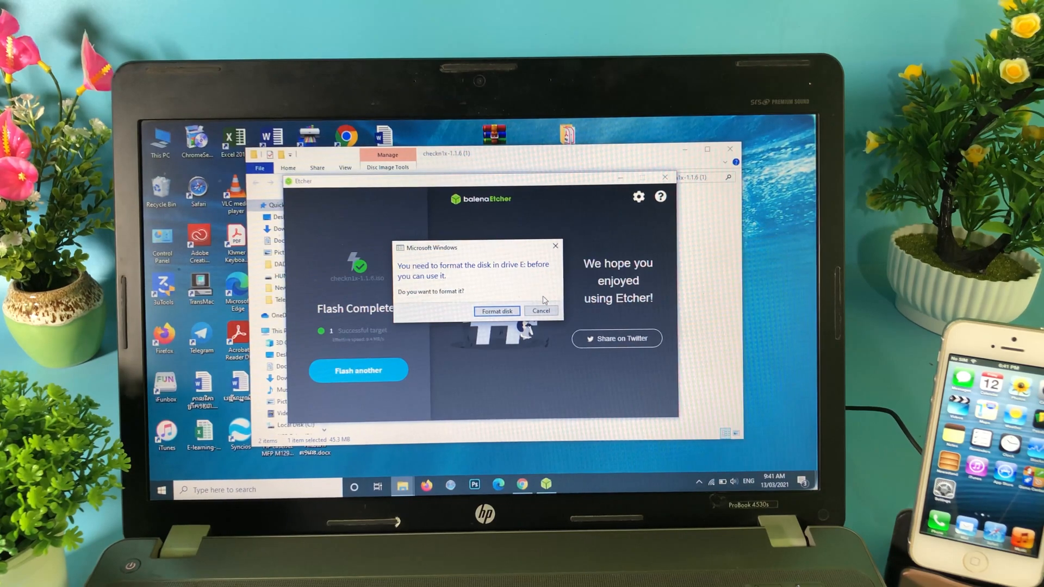
Step: Cancel formatting drive E, close Etcher and restart the laptop from Start > Power
{"action": "left_click", "coordinate": [541, 311]}
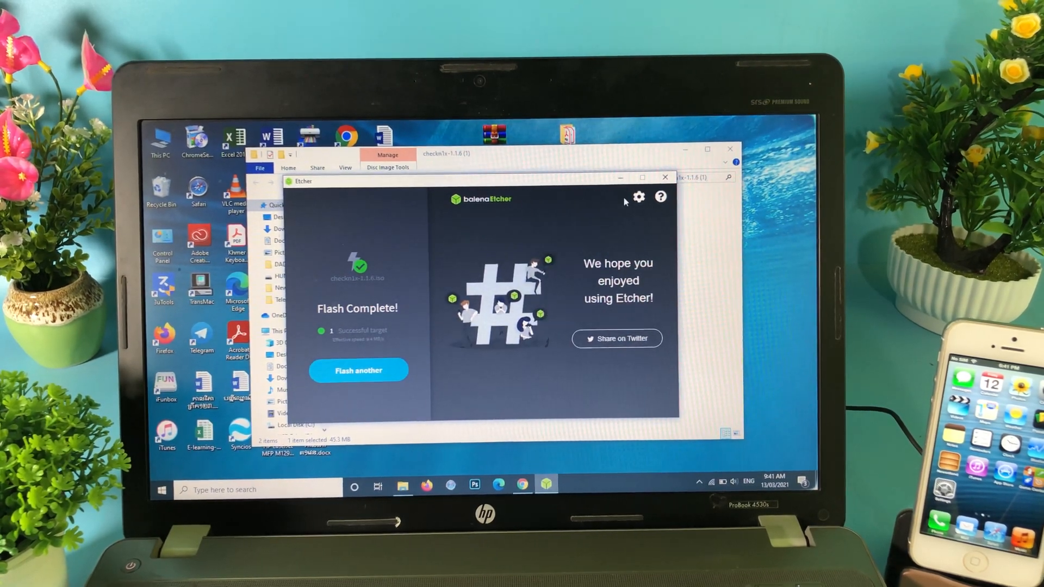
{"action": "left_click", "coordinate": [665, 178]}
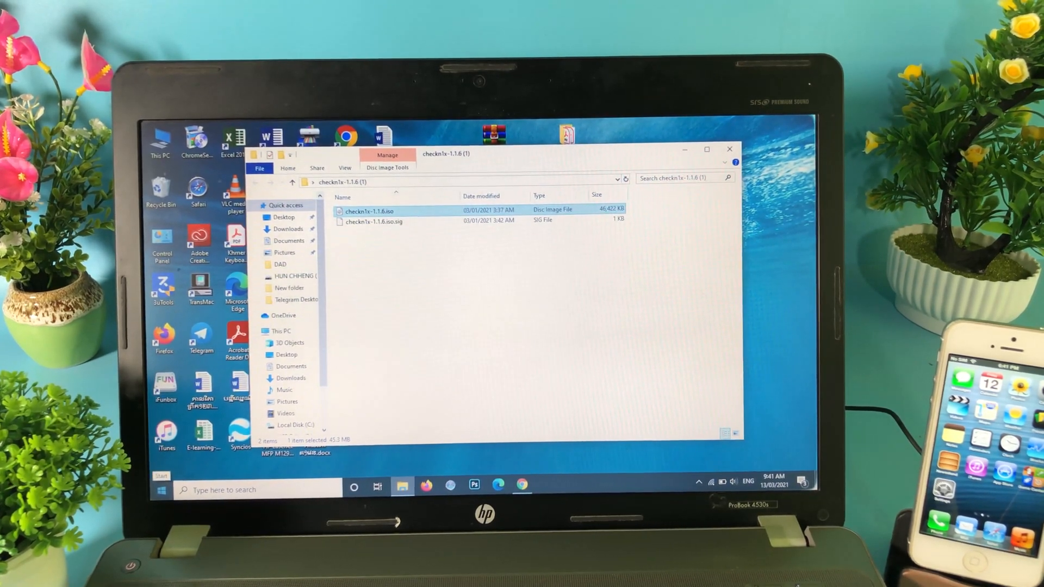
{"action": "left_click", "coordinate": [160, 489]}
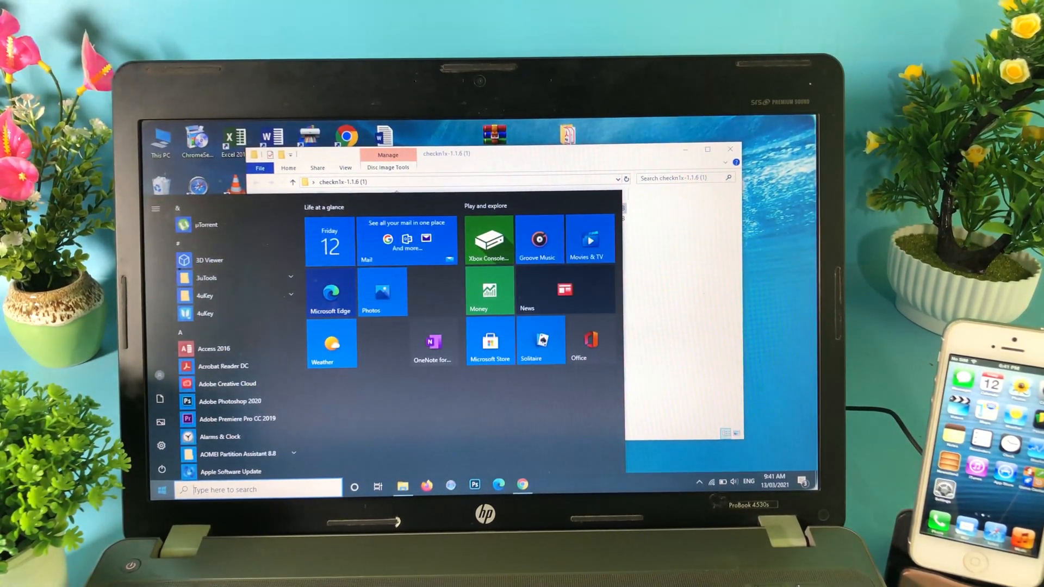
{"action": "left_click", "coordinate": [161, 470]}
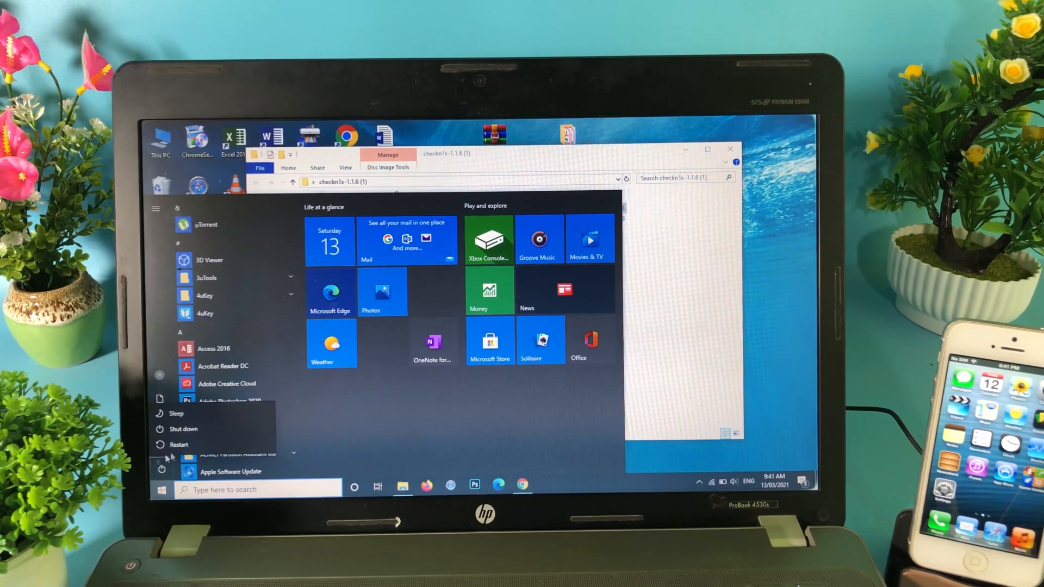
{"action": "mouse_move", "coordinate": [189, 448]}
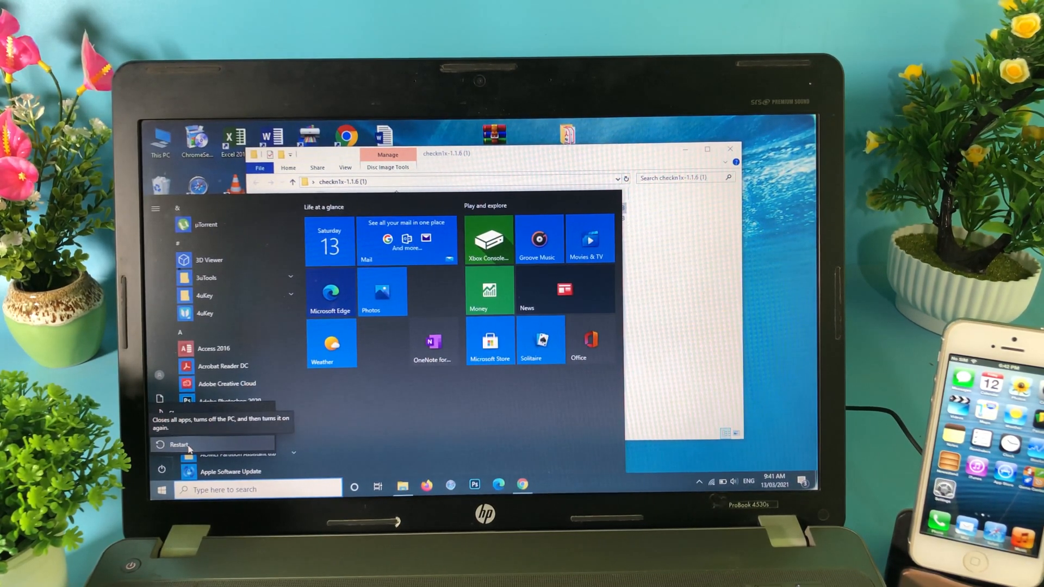
{"action": "left_click", "coordinate": [179, 444]}
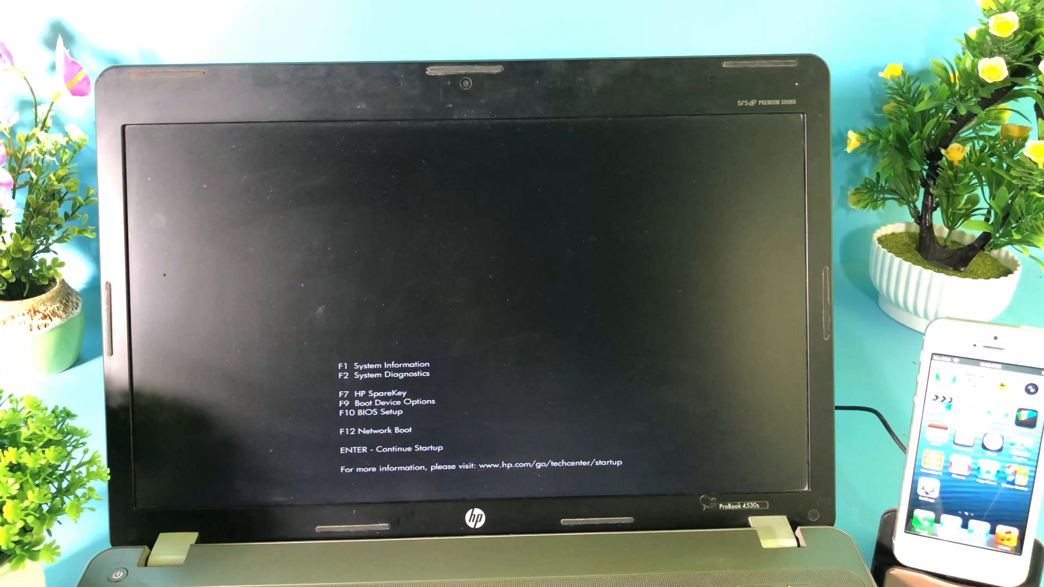
Step: Use F9 Boot Device Options to boot from the EFI file in the USB drive's efi folder
{"action": "key", "text": "F9"}
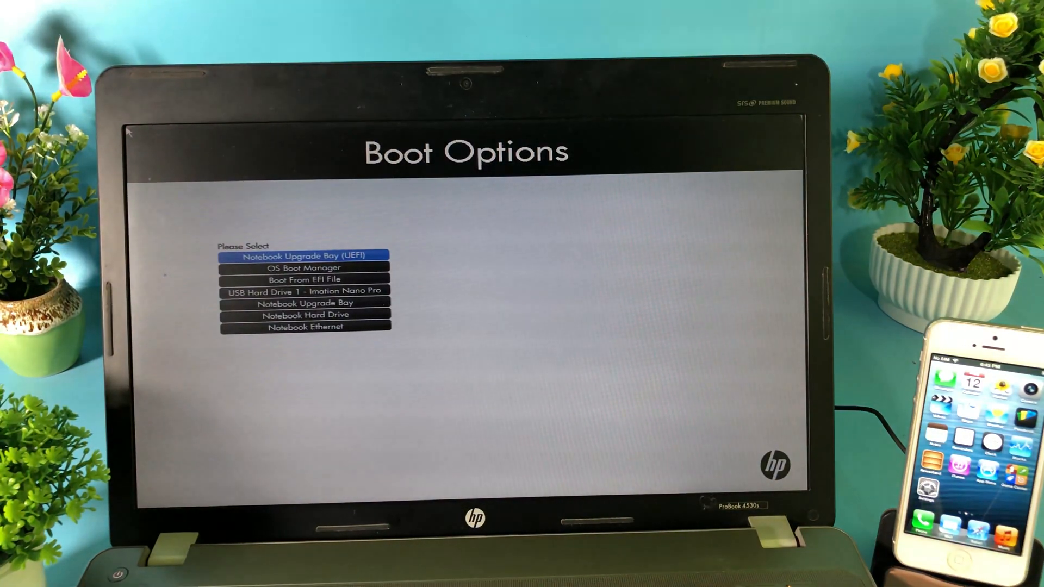
{"action": "key", "text": "Down"}
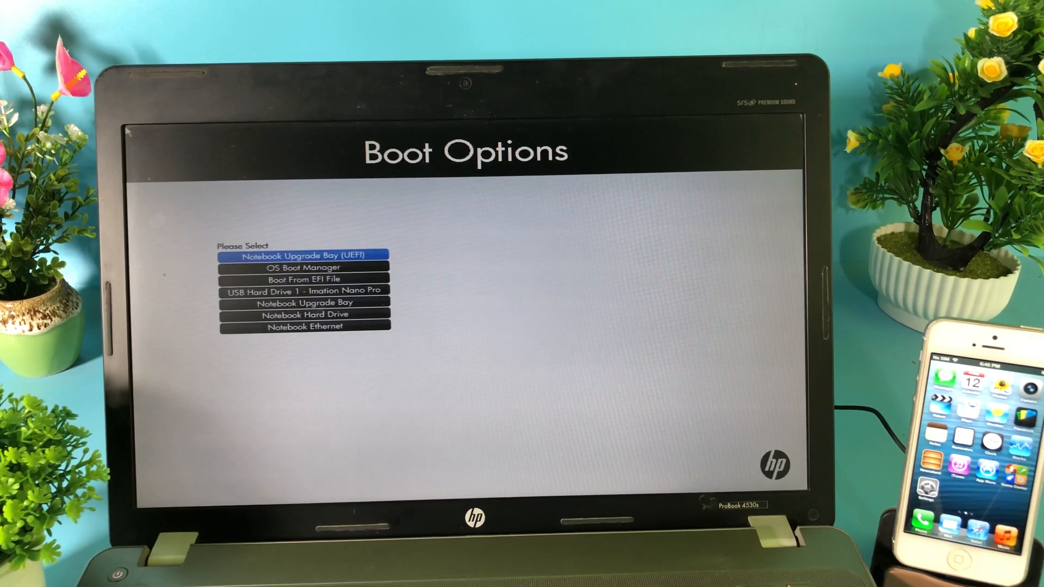
{"action": "key", "text": "Down"}
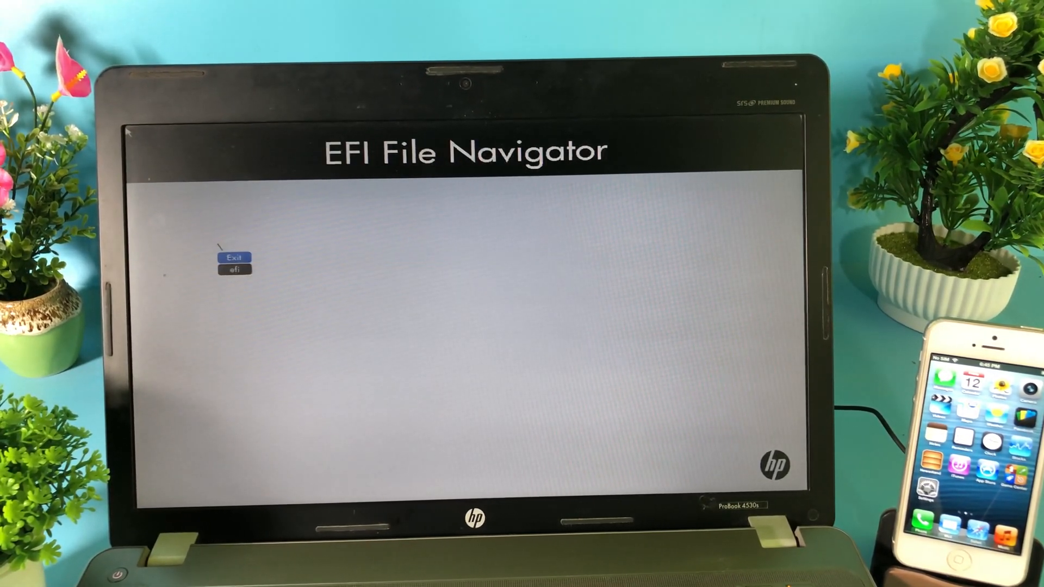
{"action": "key", "text": "Down"}
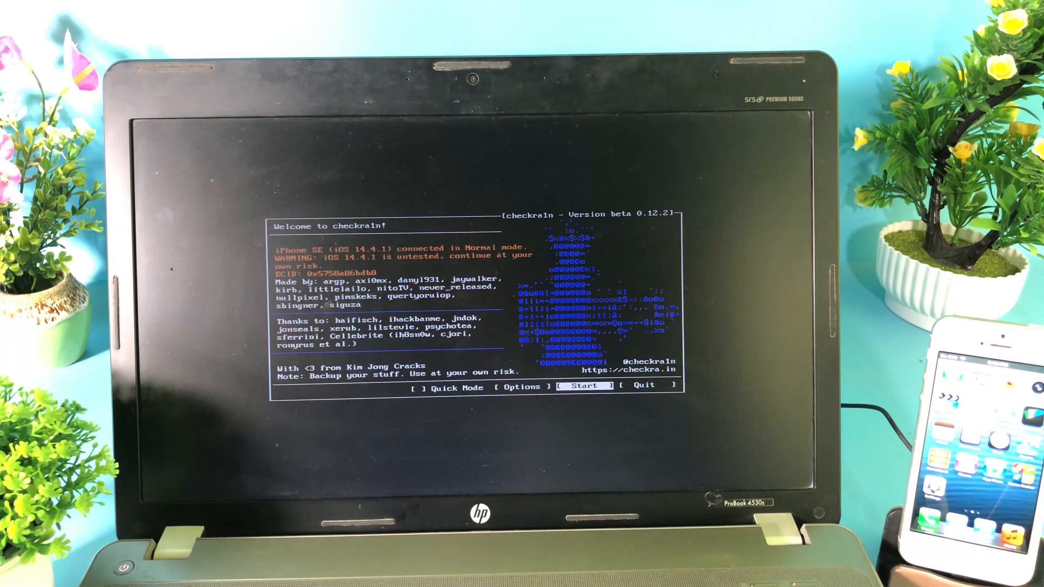
Step: Start the jailbreak for the iPhone SE and continue past the DFU mode instructions
{"action": "left_click", "coordinate": [585, 387]}
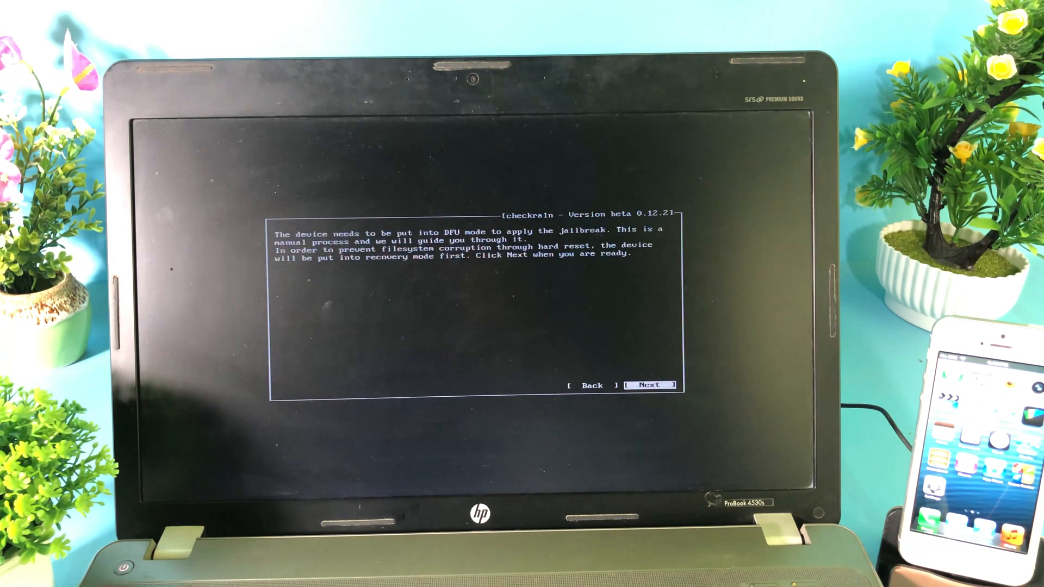
{"action": "left_click", "coordinate": [649, 385]}
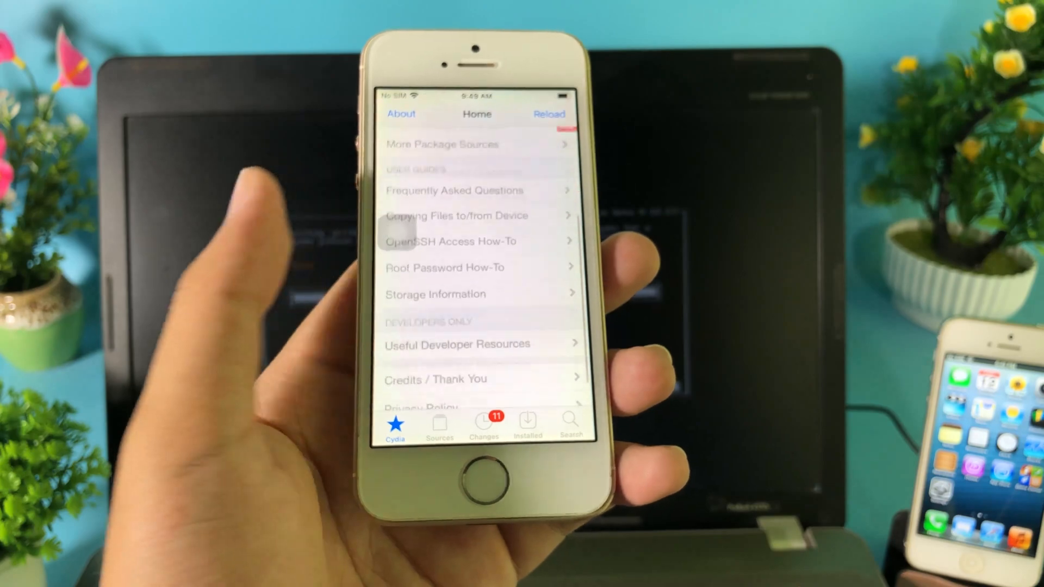
Step: Scroll Cydia's Home tab down to the iPhone8,4 iOS 14.4.1 device info
{"action": "scroll", "scroll_direction": "down", "scroll_amount": 3}
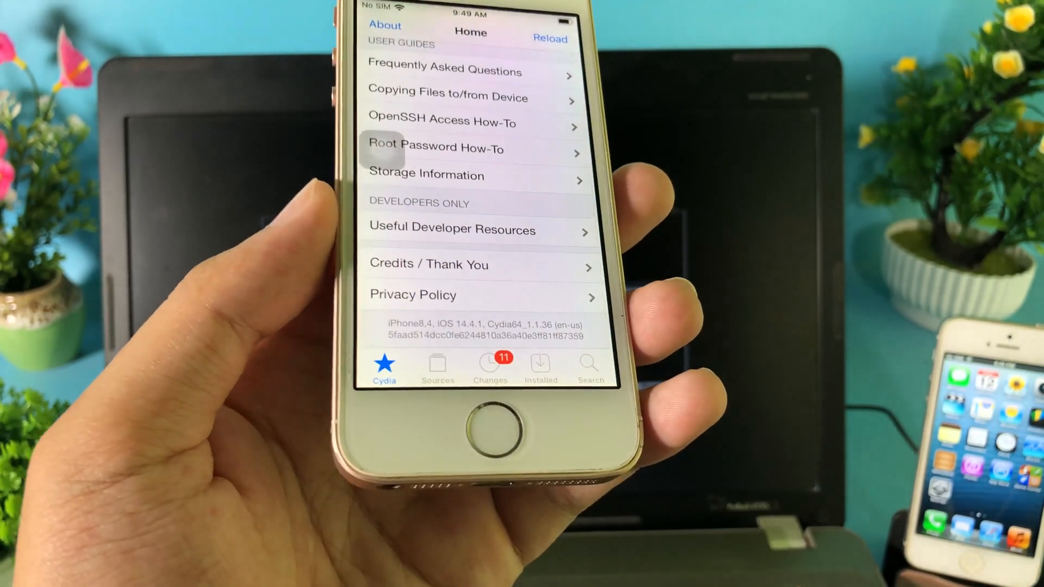